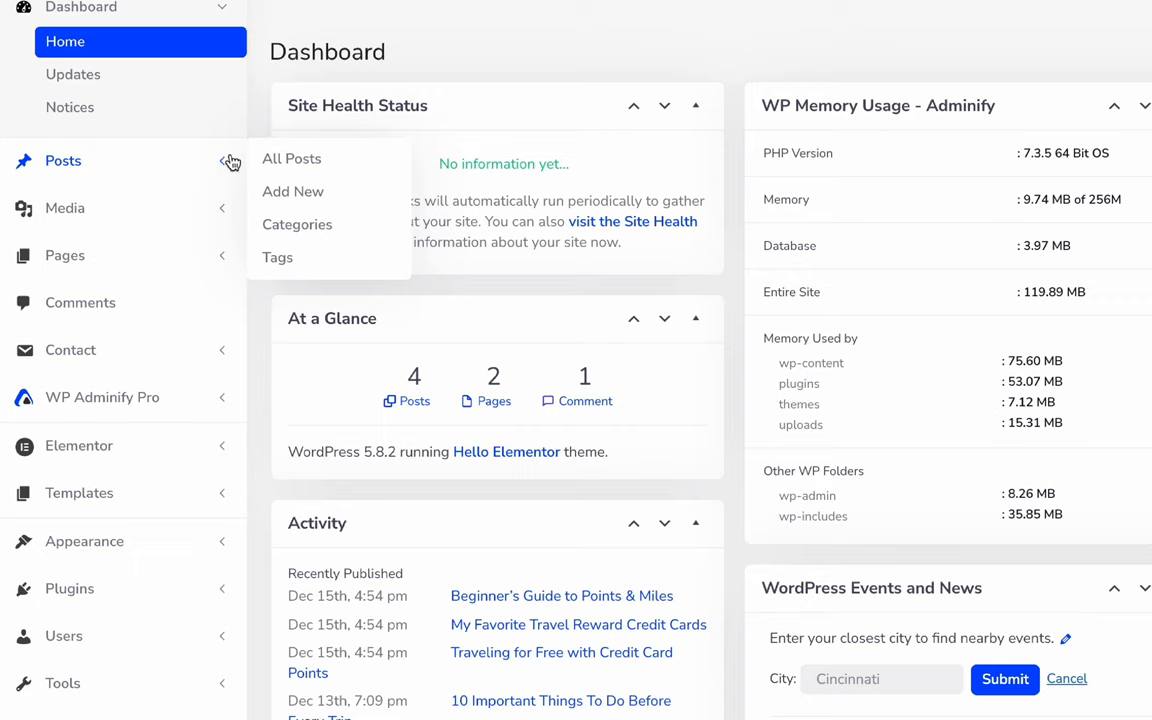
mouse_move(102, 397)
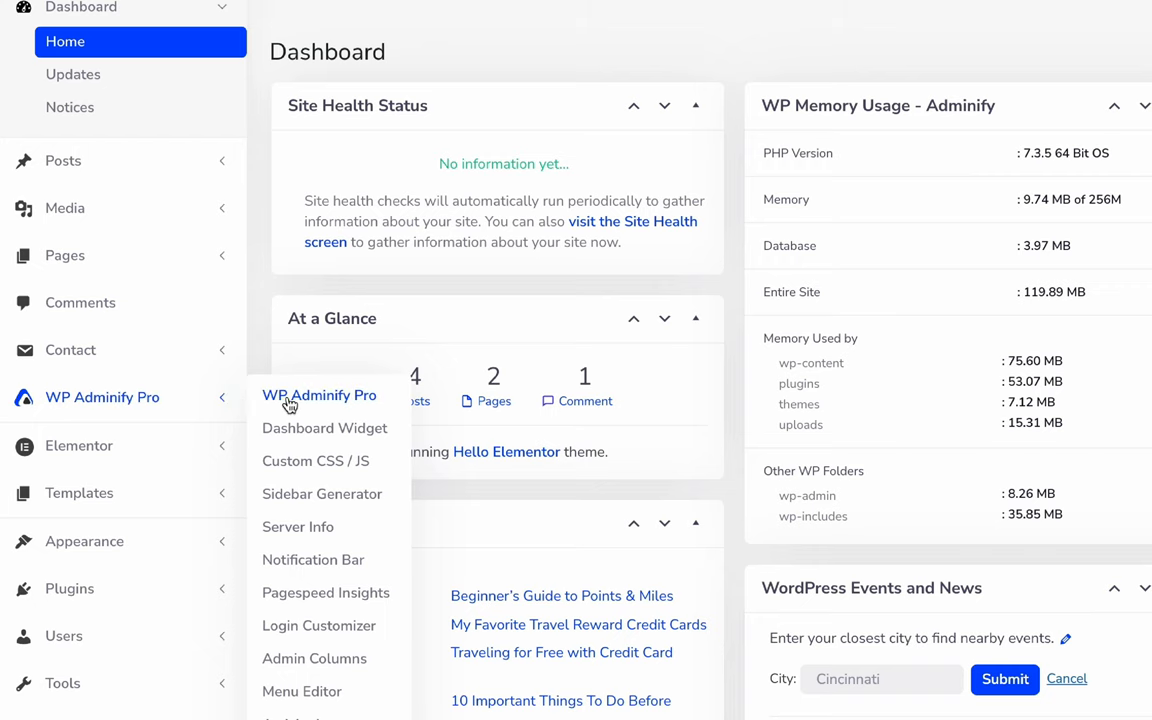
- Open WP Adminify Pro's Menu Settings page from the dashboard sidebar
left_click(319, 395)
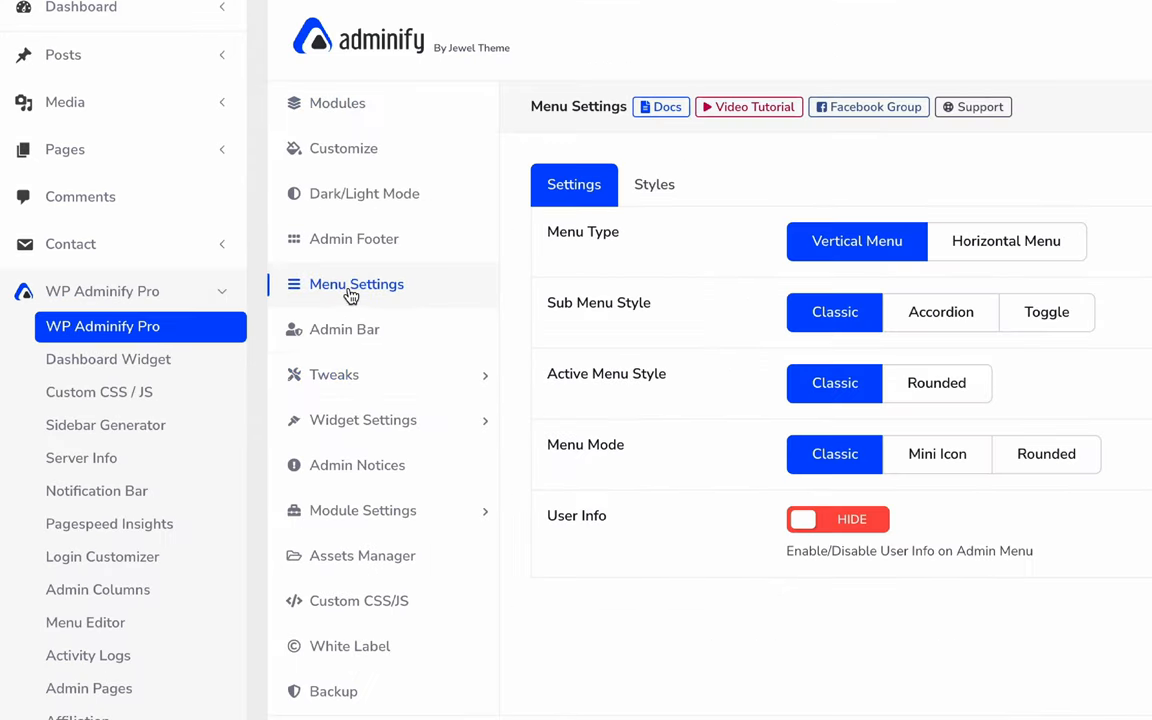
mouse_move(845, 267)
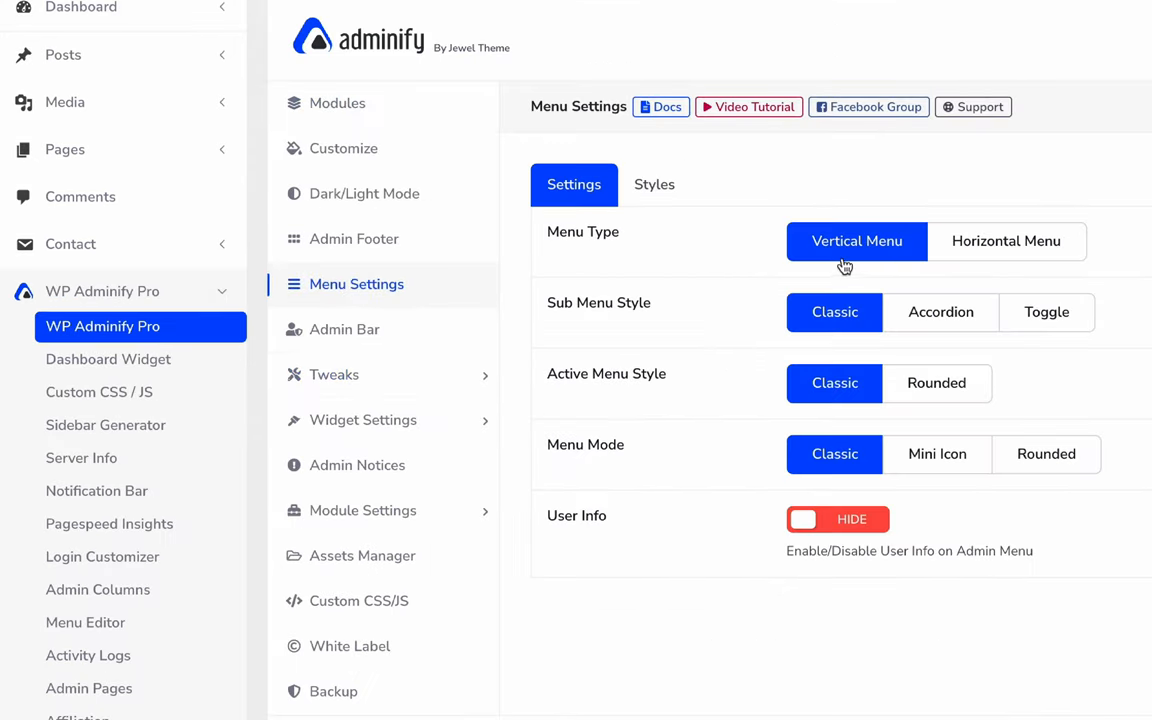
mouse_move(855, 253)
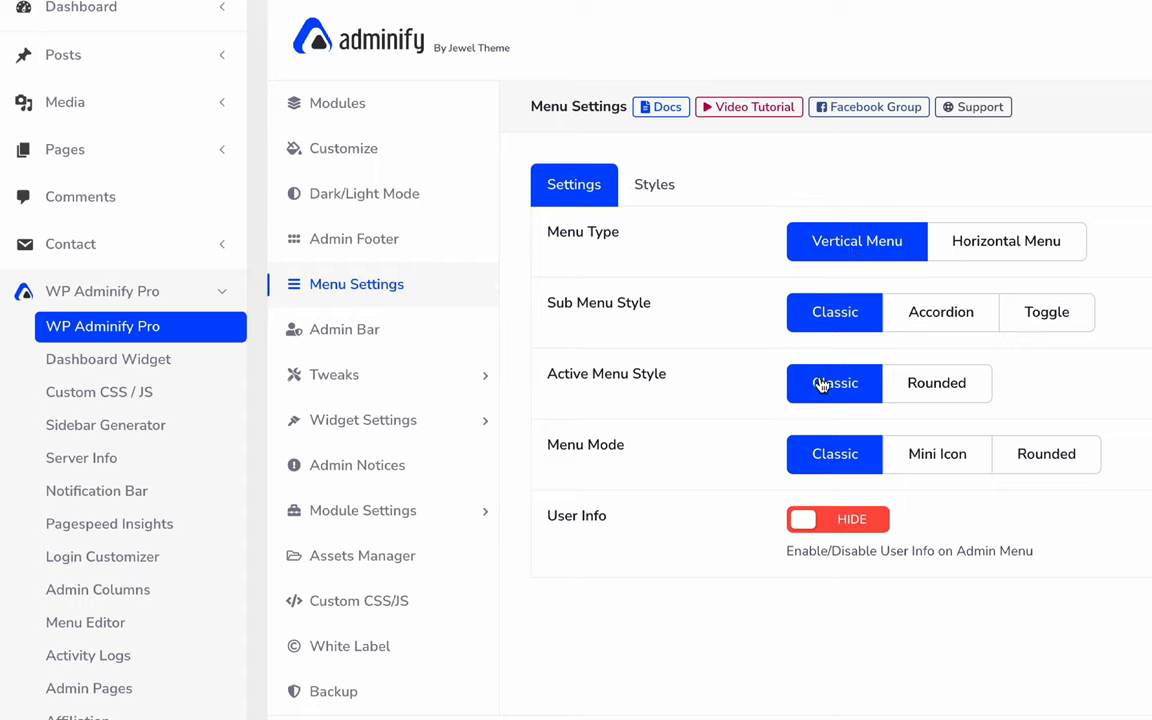
mouse_move(835, 432)
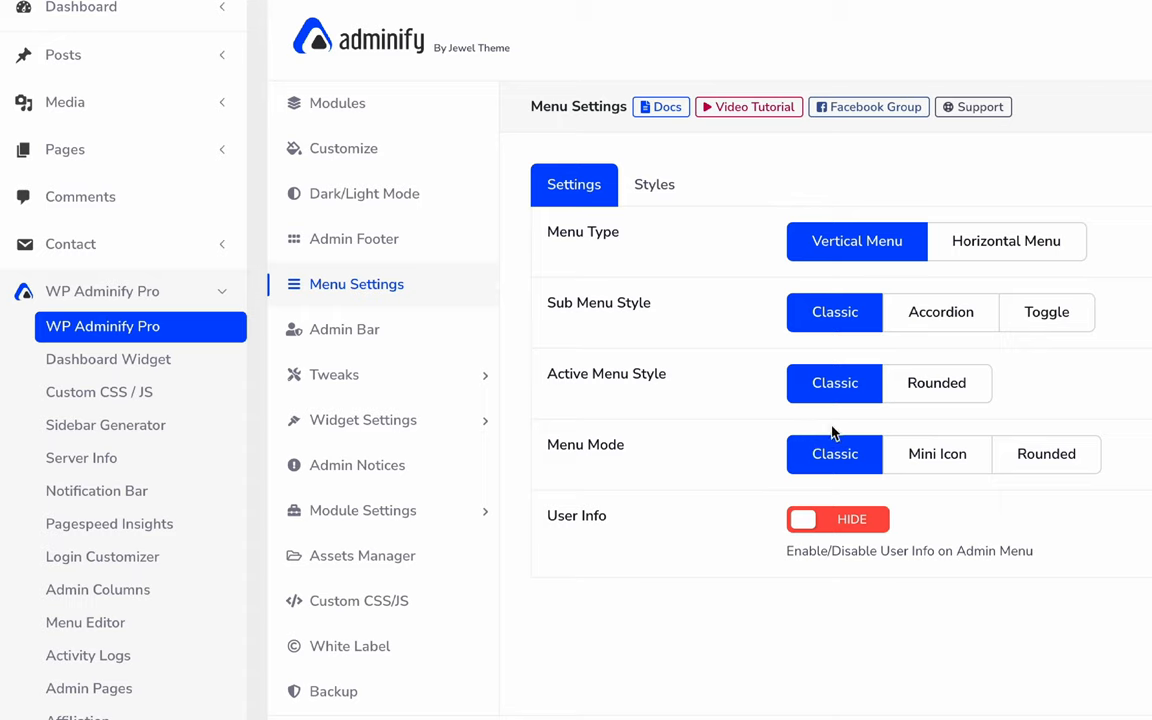
- Set Sub Menu Style to Accordion and Active Menu Style to Rounded, and show User Info
left_click(940, 312)
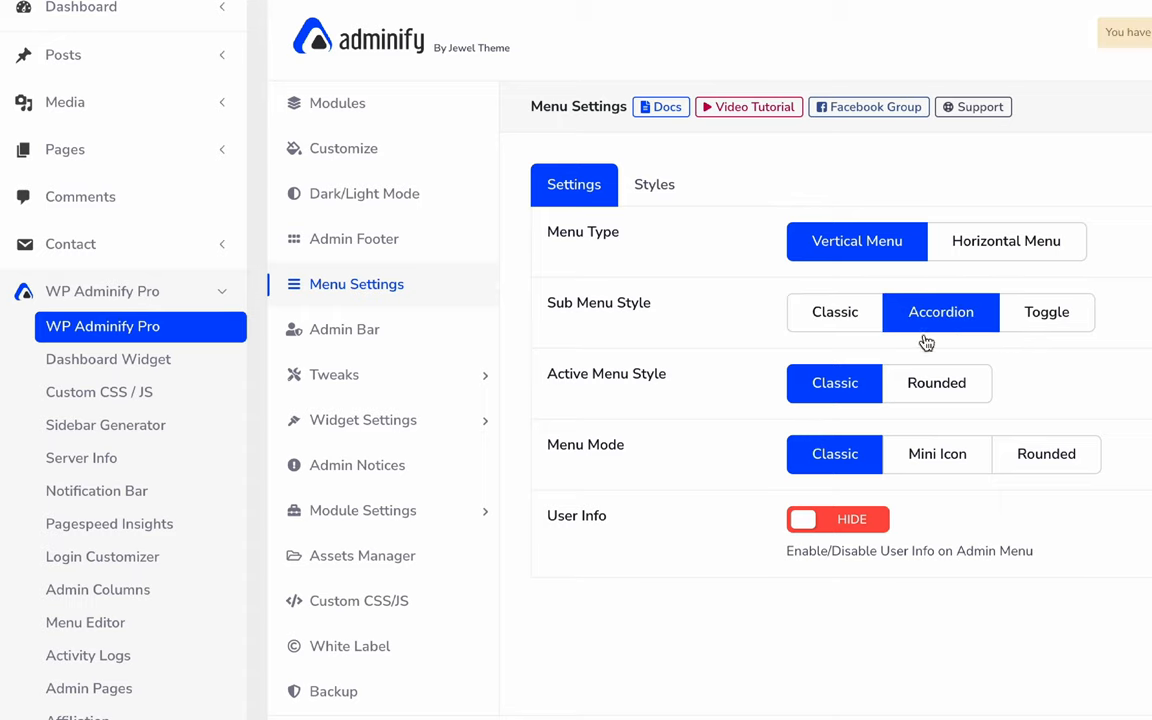
left_click(936, 383)
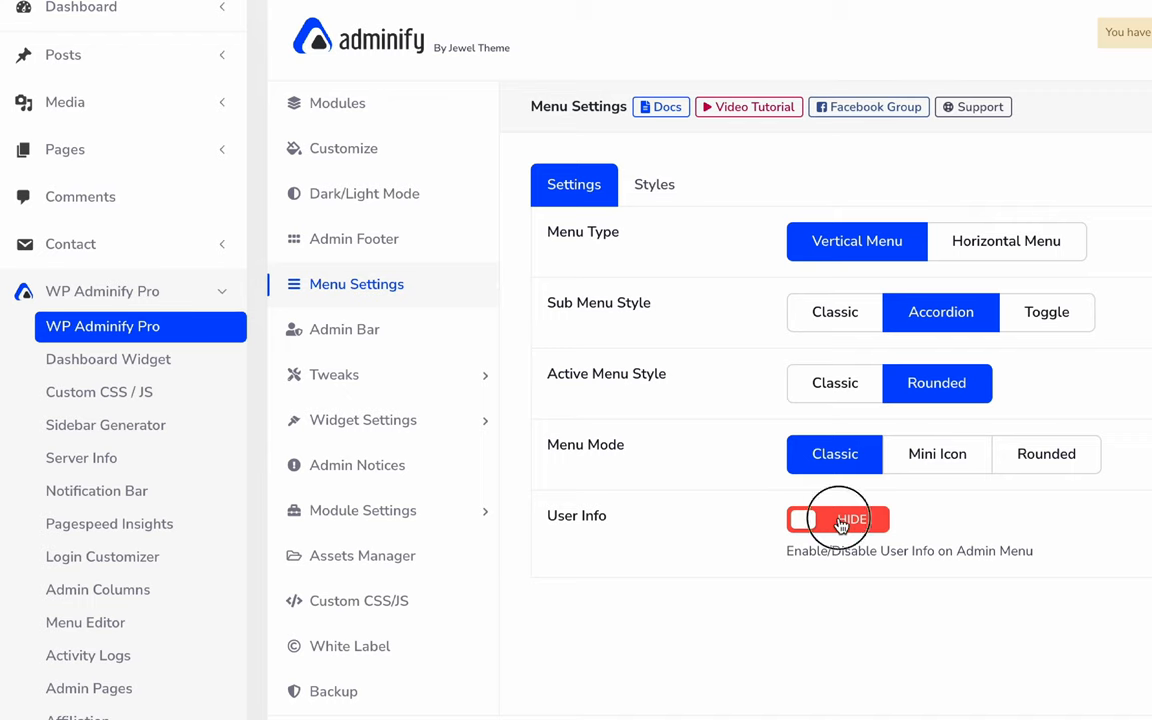
left_click(838, 518)
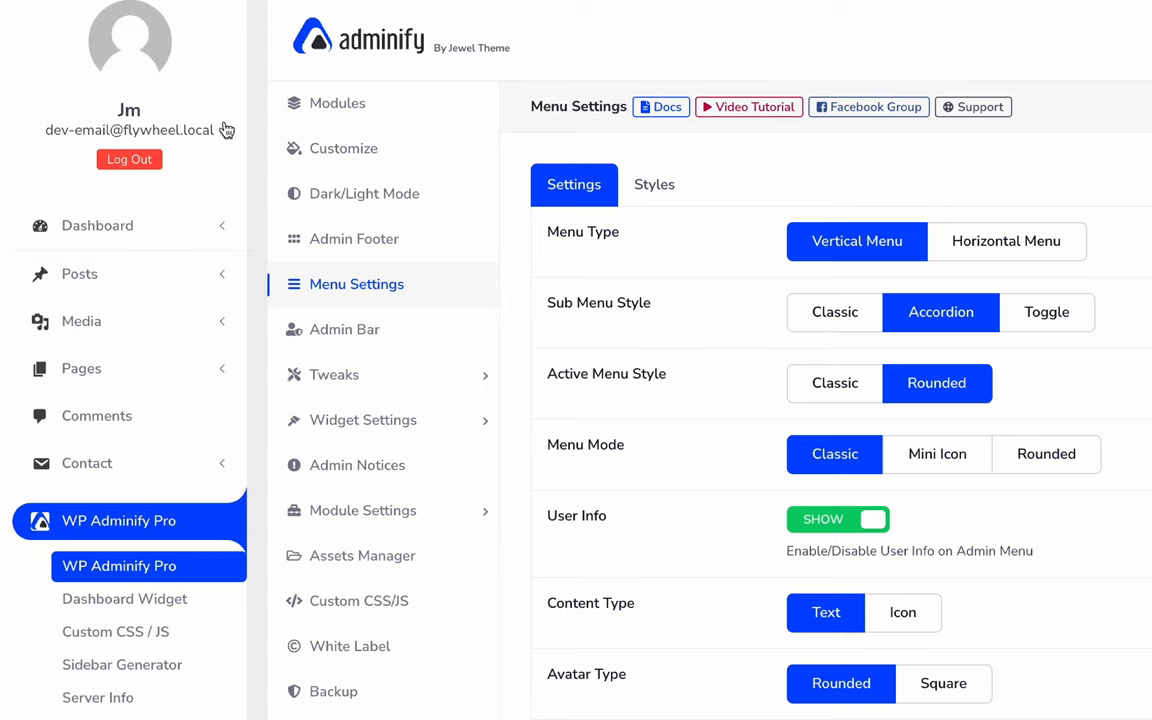
mouse_move(131, 108)
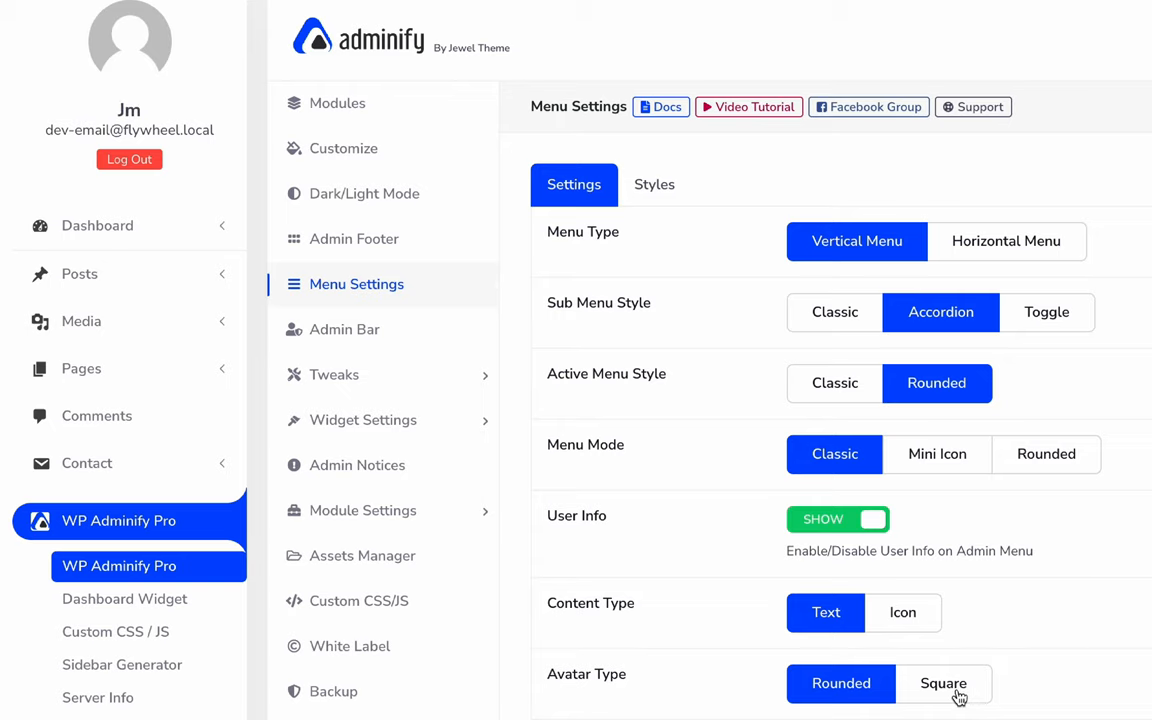
- Change the user info Avatar Type to Square
left_click(943, 683)
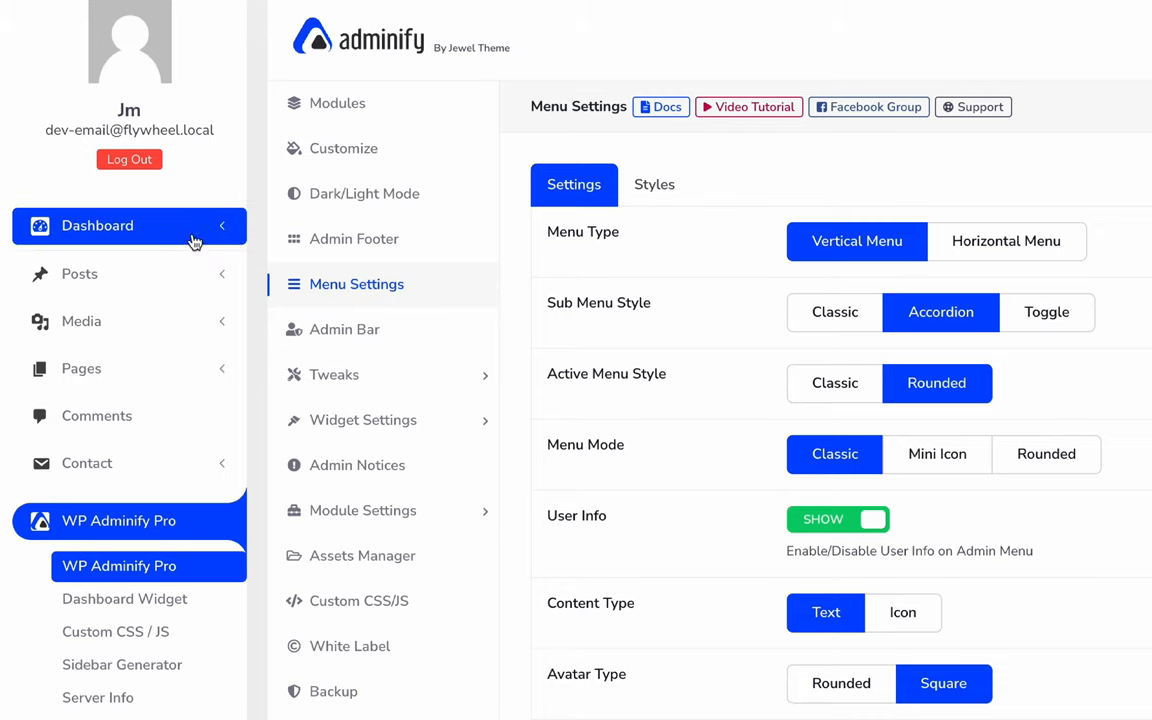
- Test accordion on Dashboard and Posts, switch Sub Menu Style to Toggle, expand both, hide user info
left_click(97, 235)
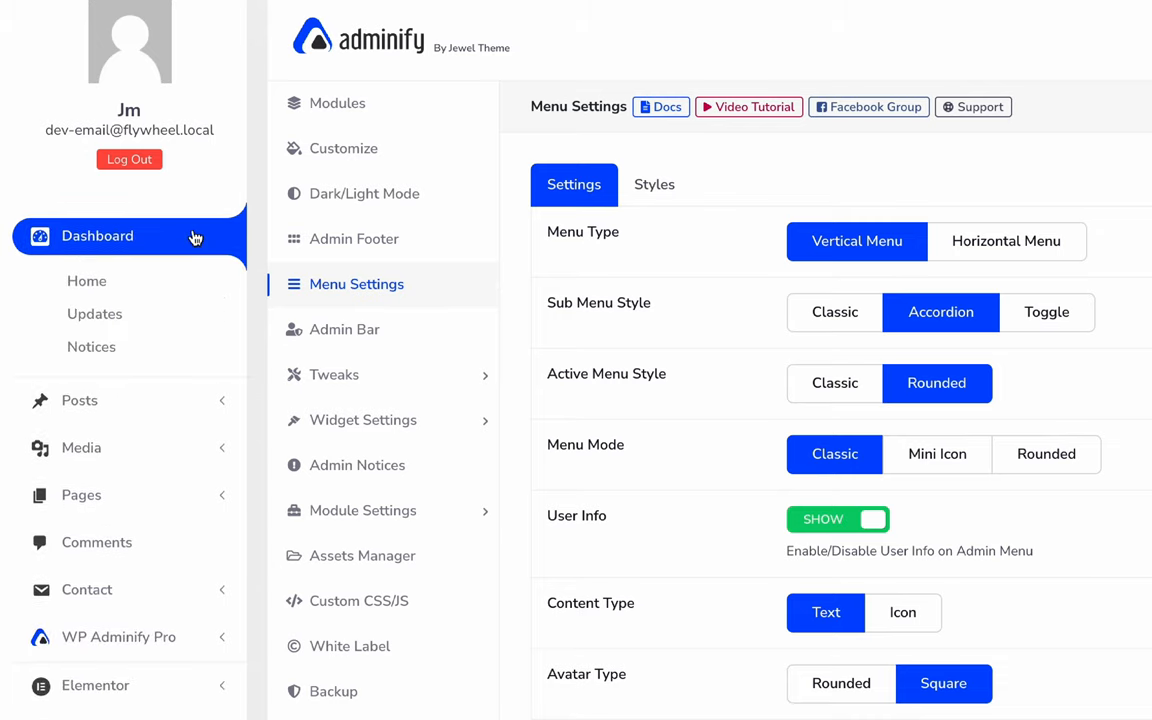
mouse_move(119, 318)
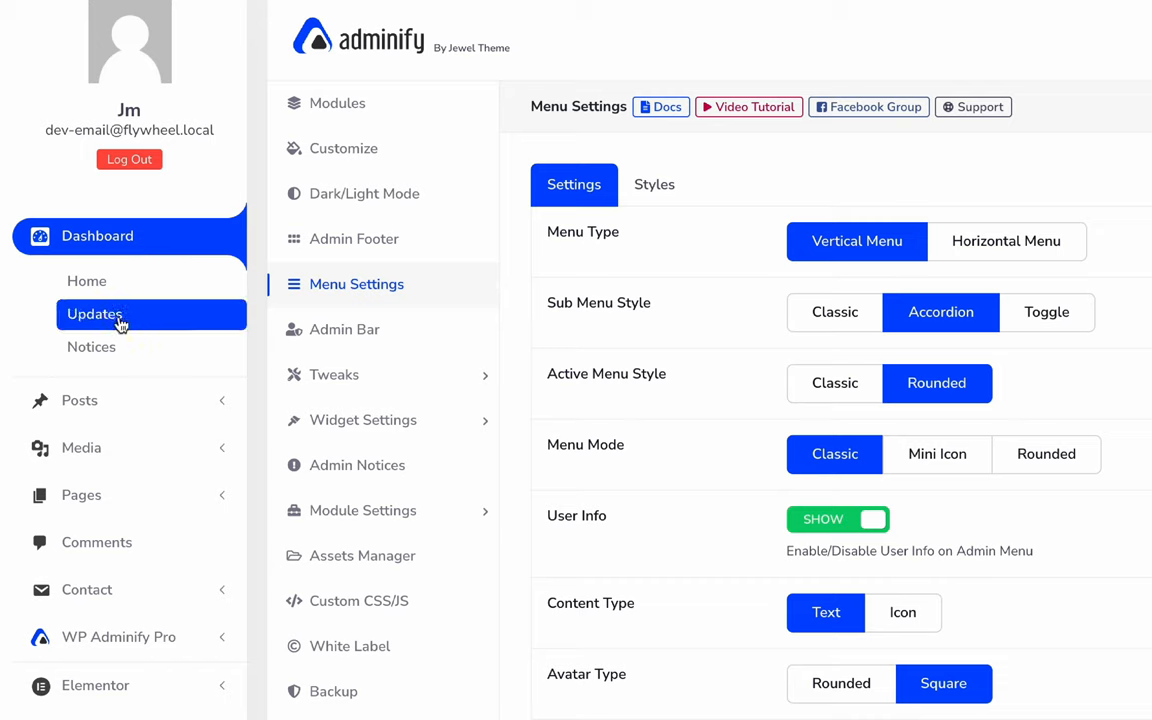
mouse_move(160, 388)
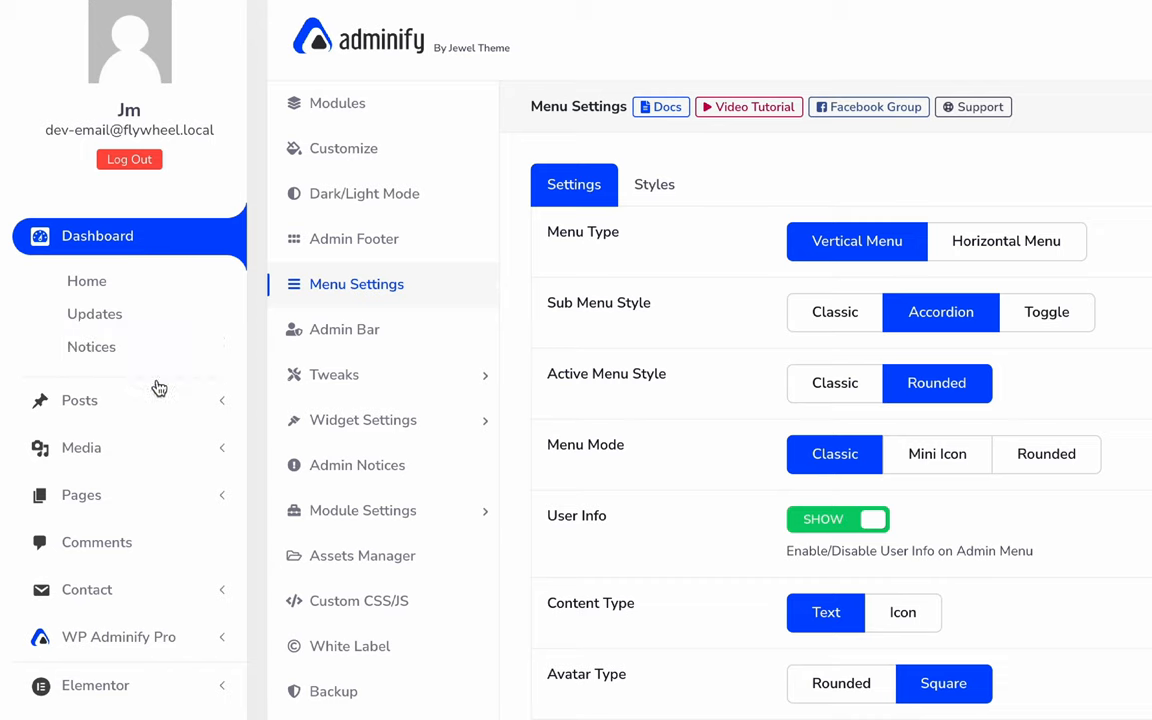
left_click(79, 400)
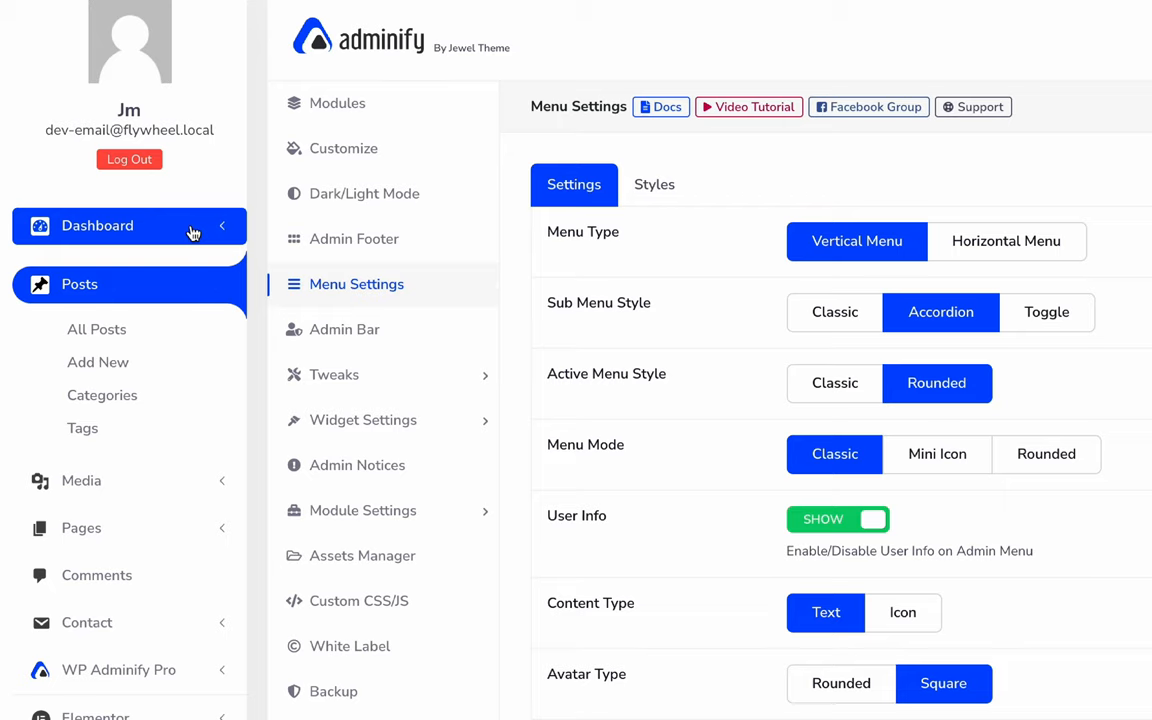
mouse_move(195, 232)
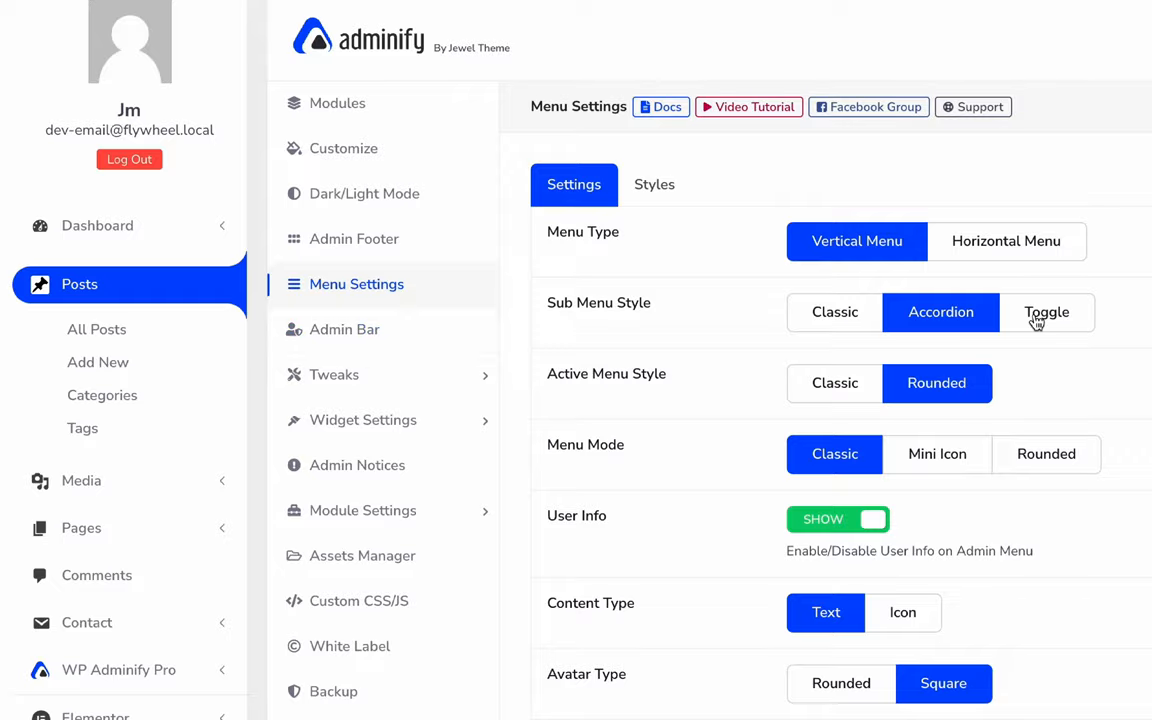
left_click(1046, 312)
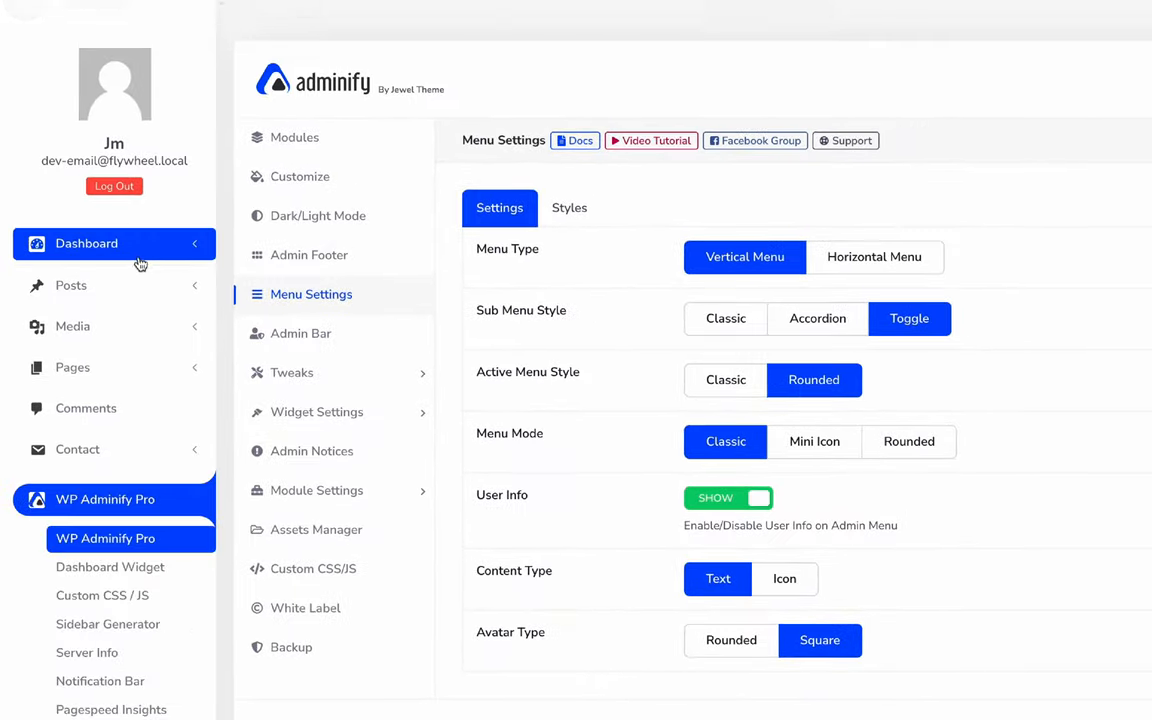
left_click(86, 243)
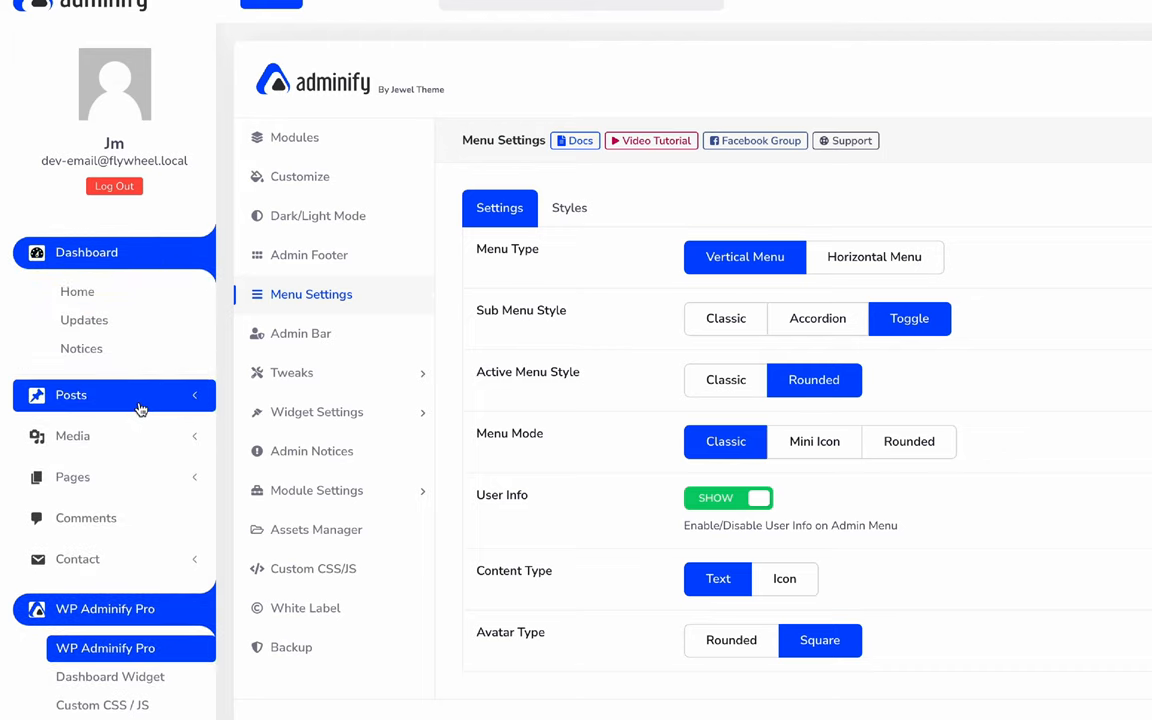
left_click(71, 394)
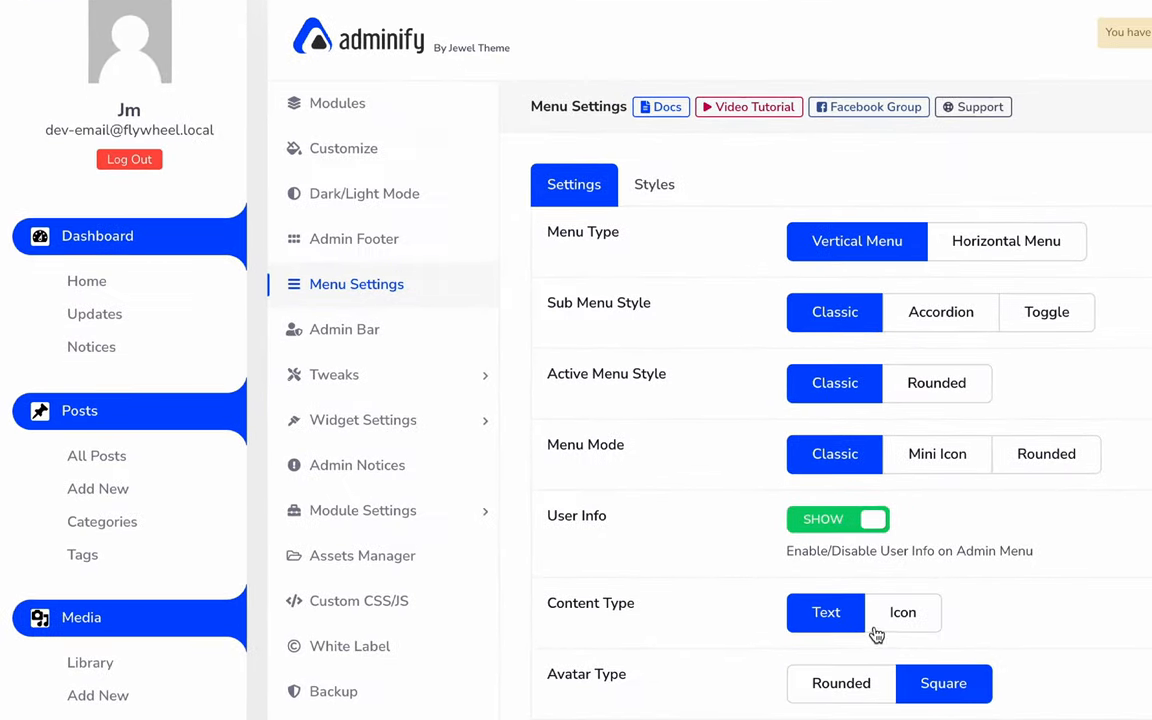
left_click(872, 519)
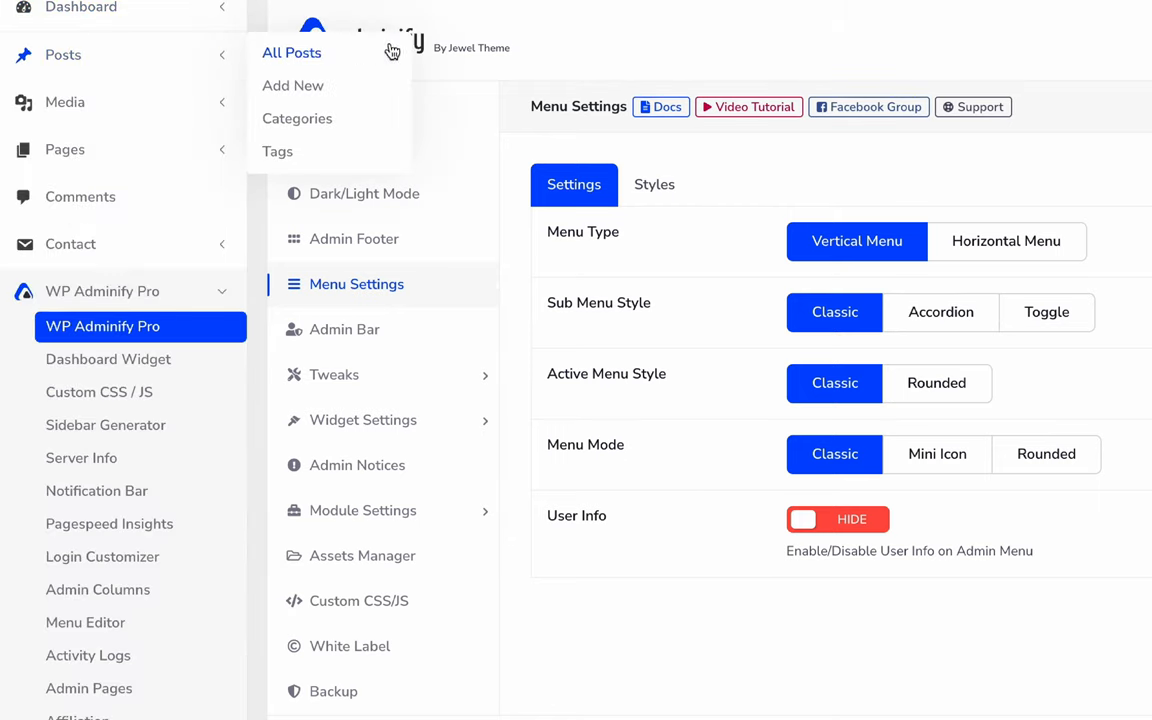
mouse_move(814, 183)
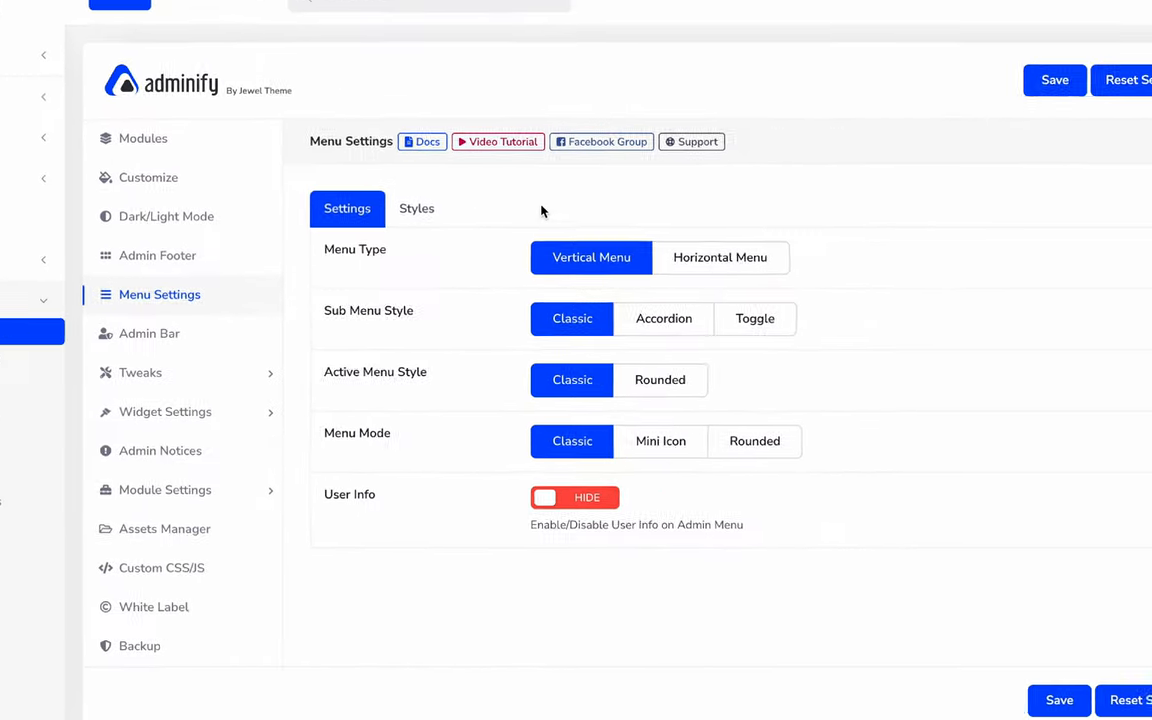
- Switch Menu Settings from the Settings tab to the Styles tab
left_click(417, 208)
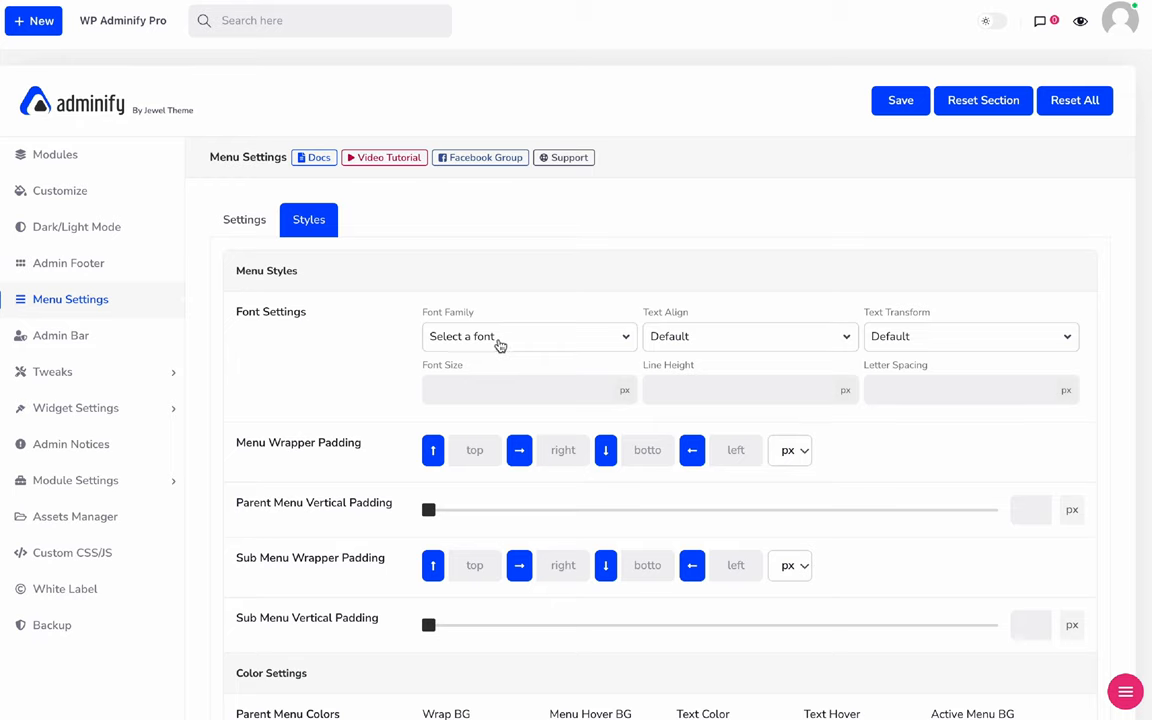
- Choose Impact from Safe Web Fonts as the menu Font Family, then scroll down
left_click(528, 336)
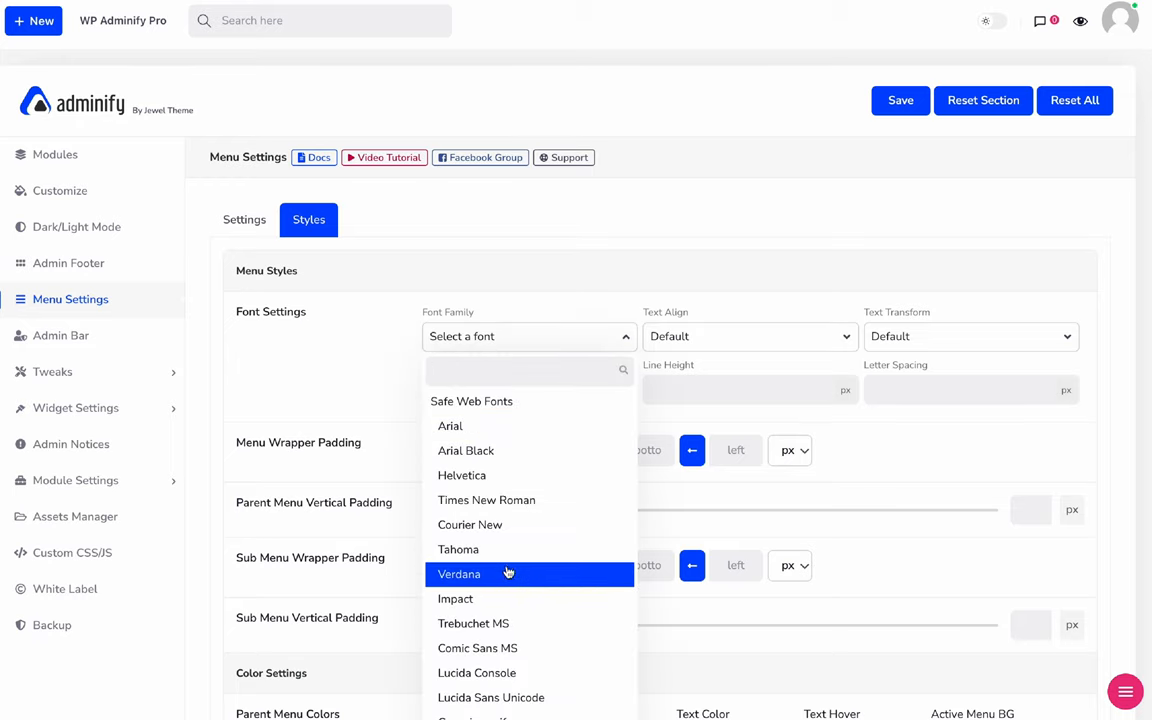
left_click(455, 599)
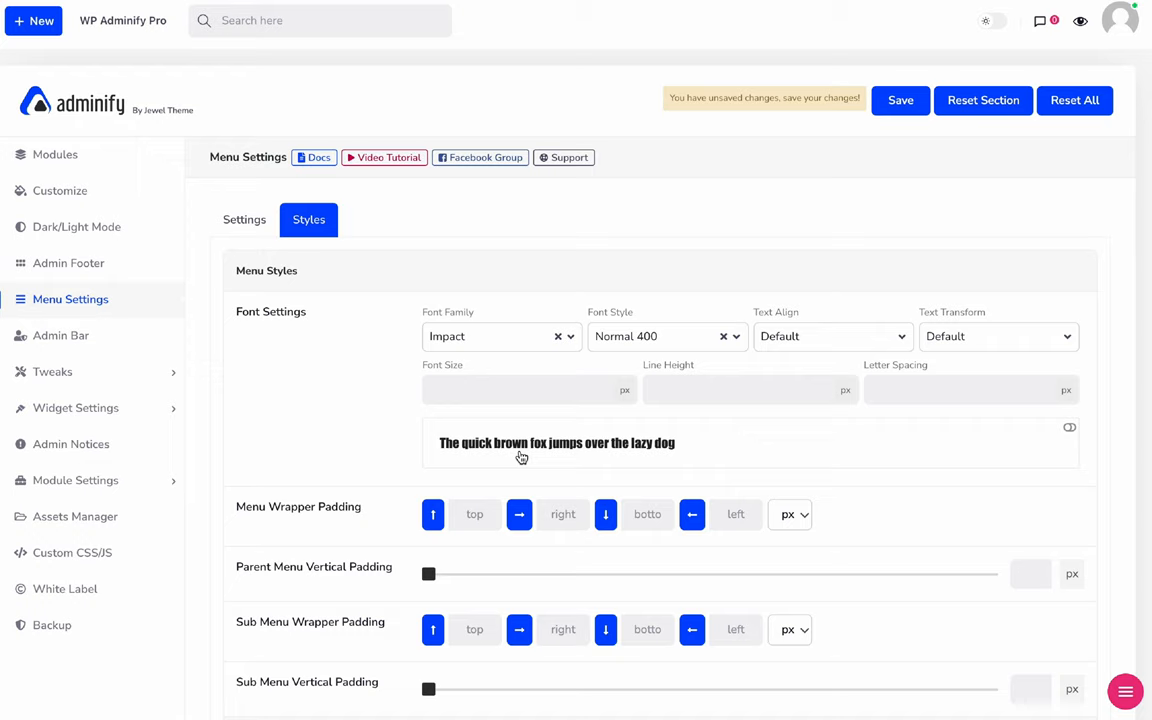
mouse_move(915, 353)
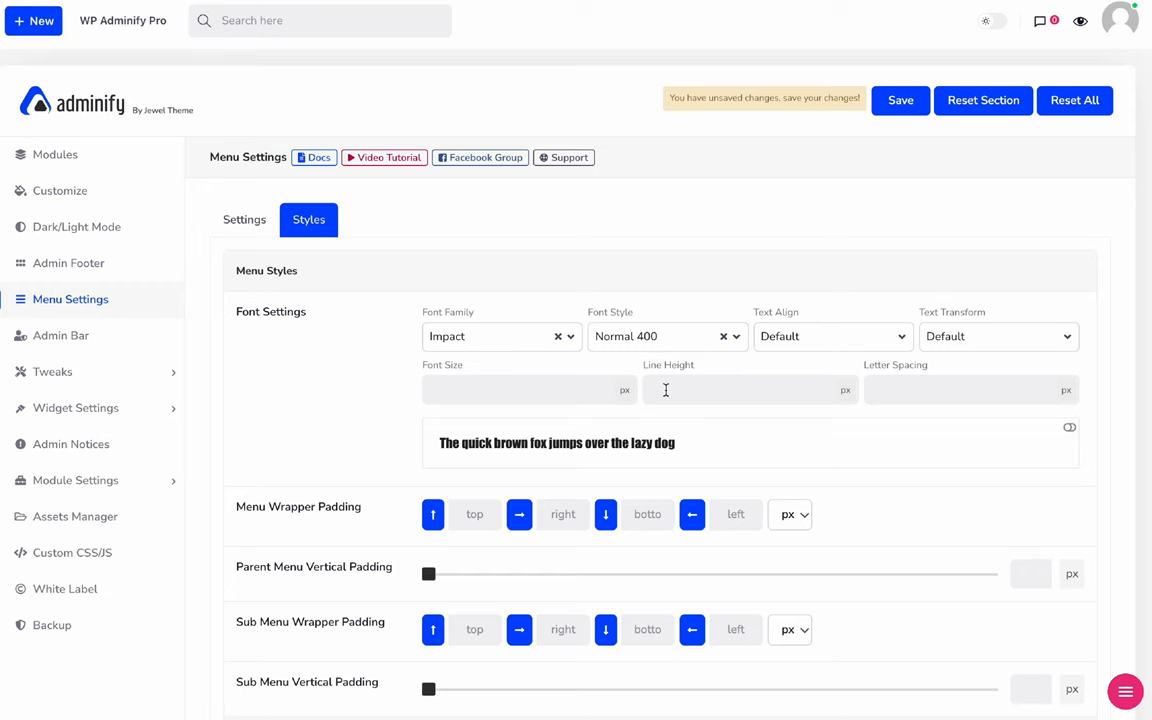
scroll("down", 3)
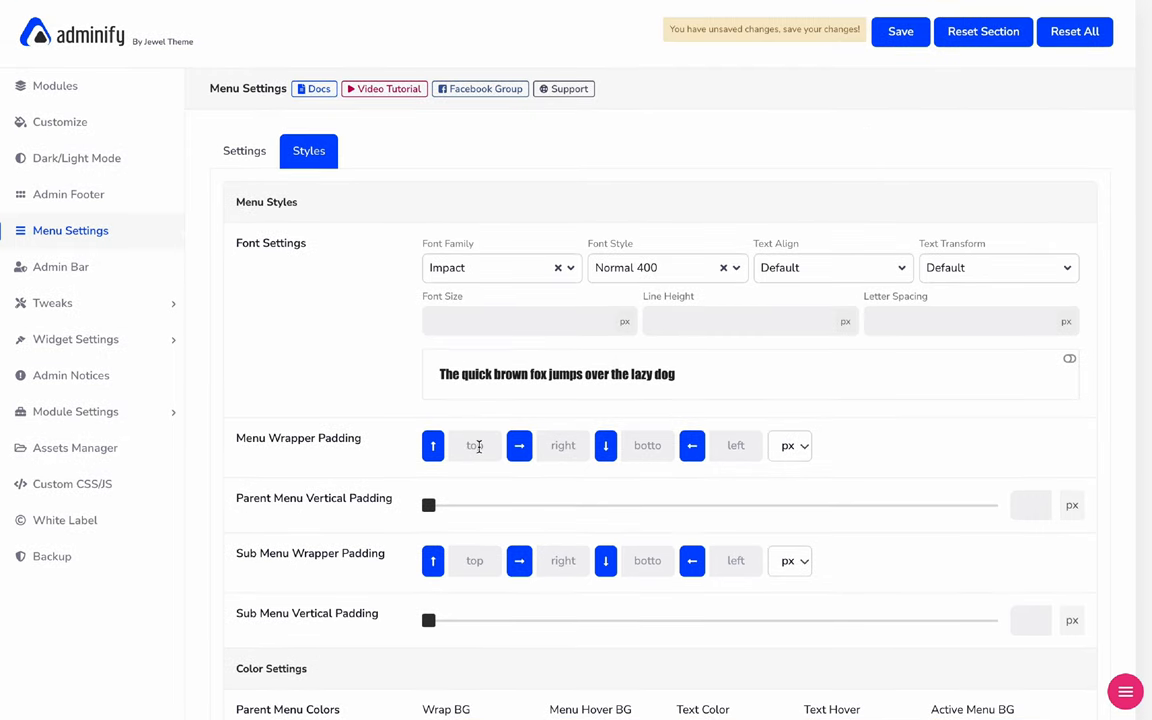
scroll("down", 3)
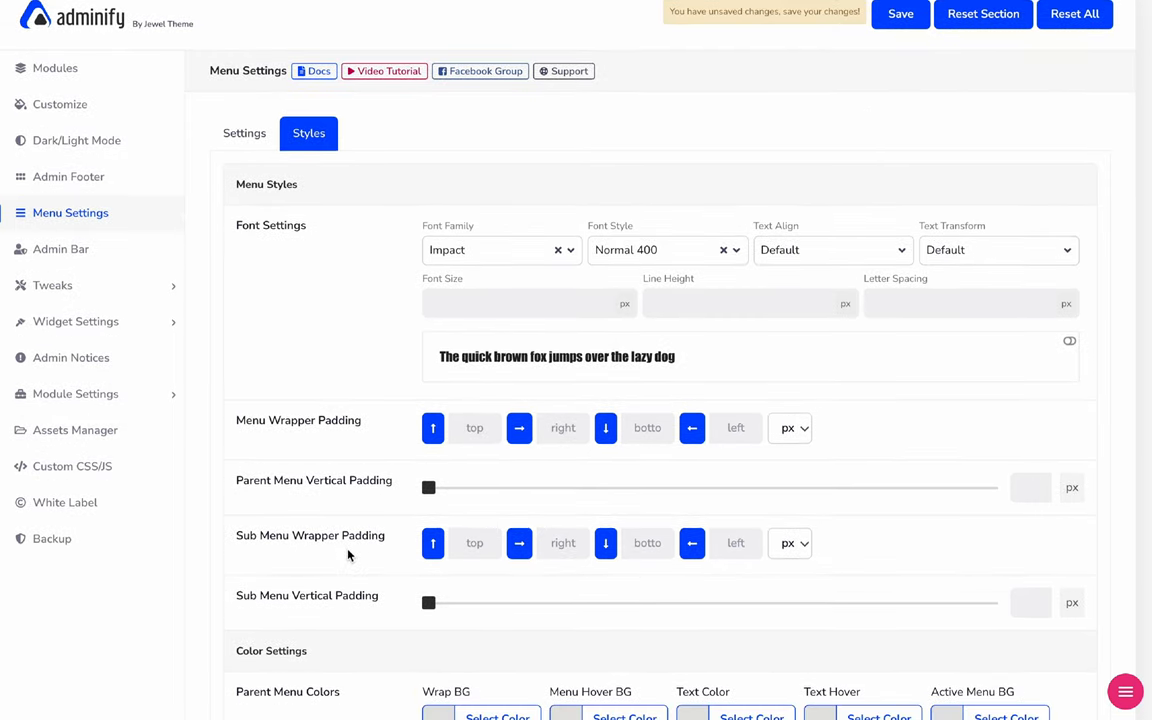
scroll("down", 3)
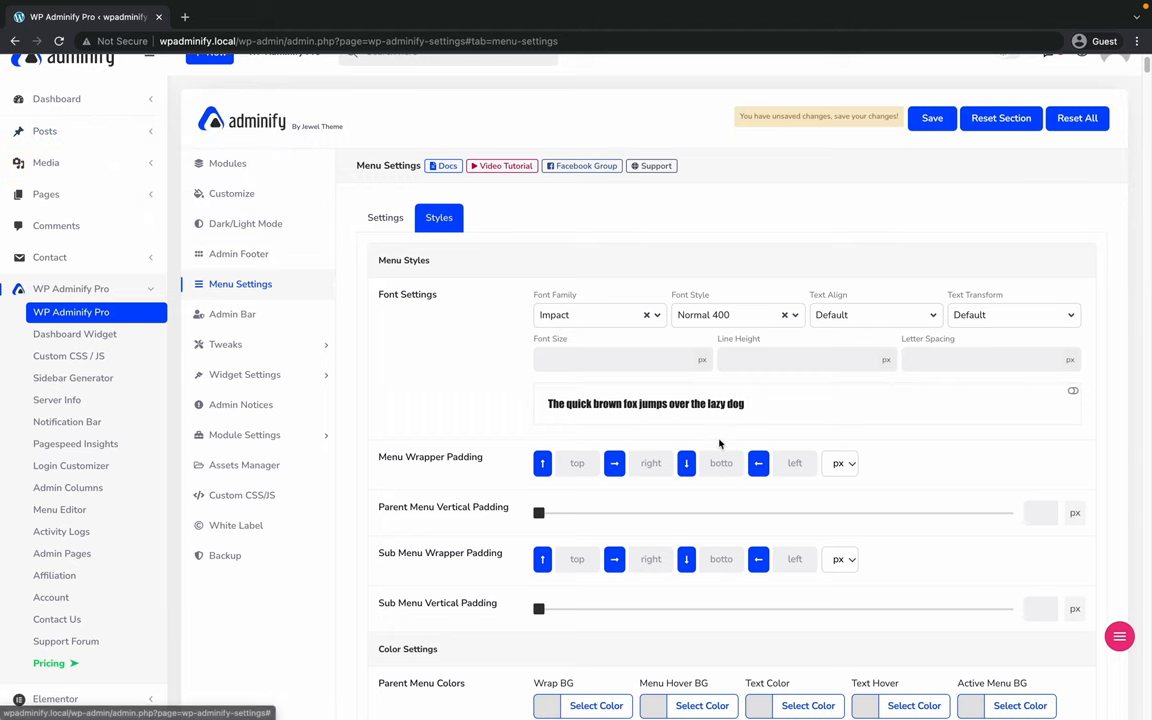
- Save the Impact font setting and reload the browser page
left_click(58, 41)
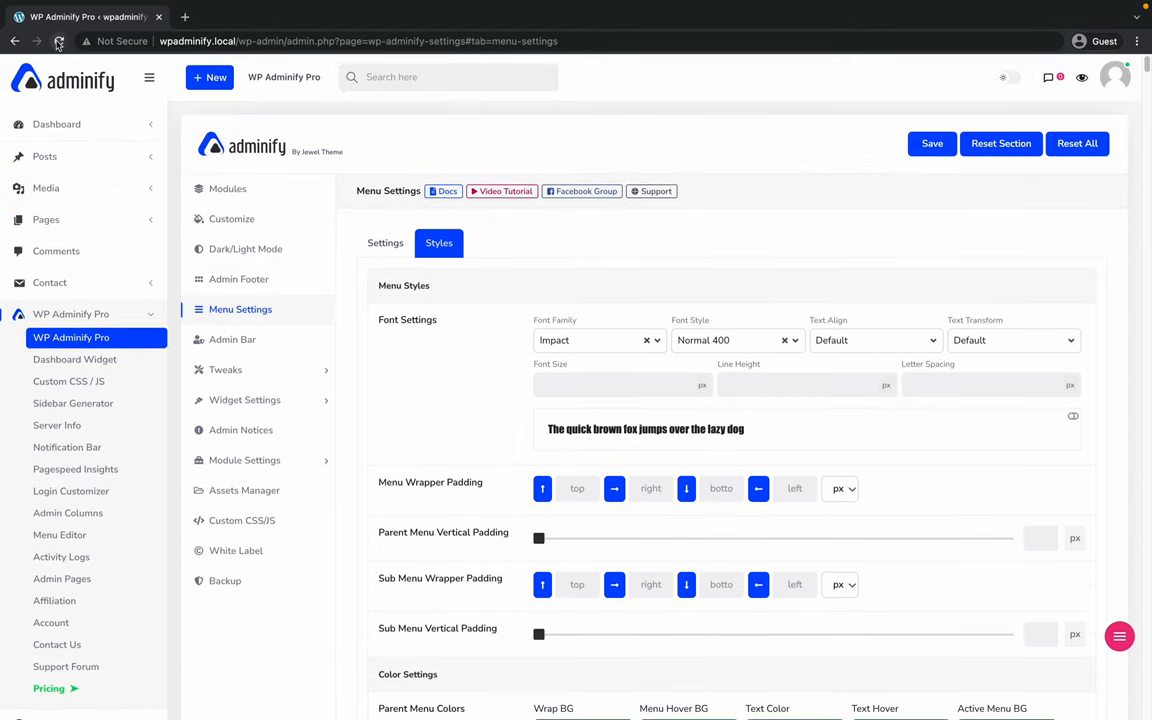
left_click(385, 242)
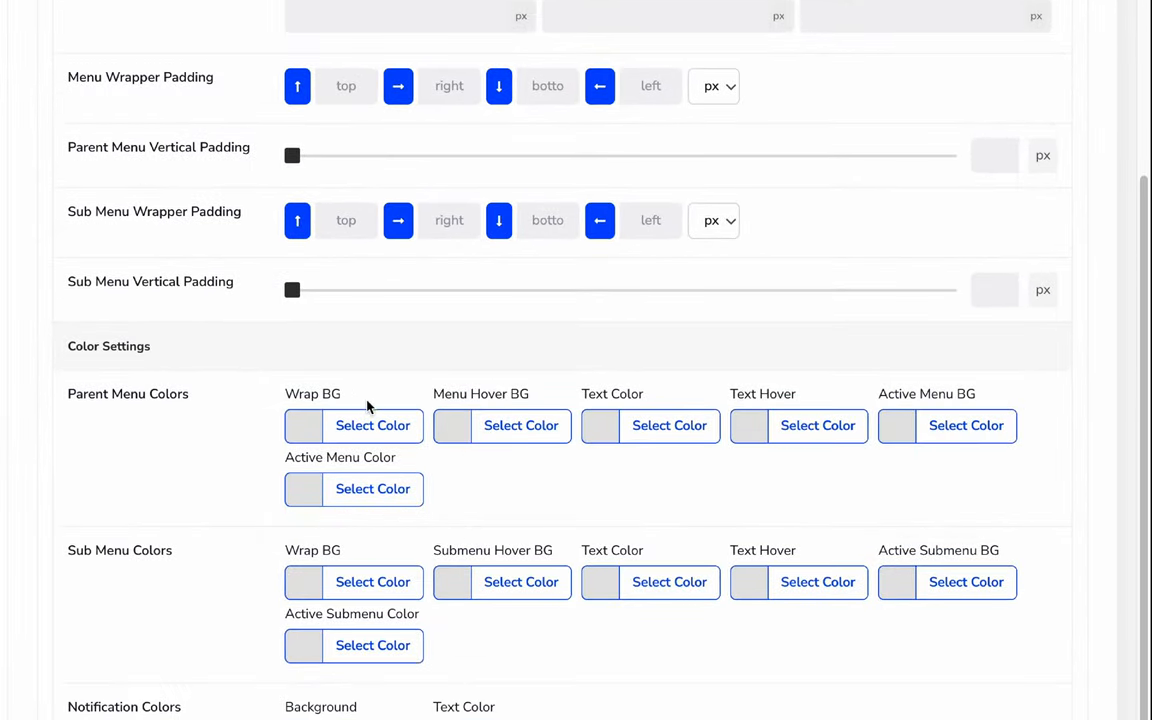
- Set parent menu text black with purple hover, and submenu text purple
left_click(669, 425)
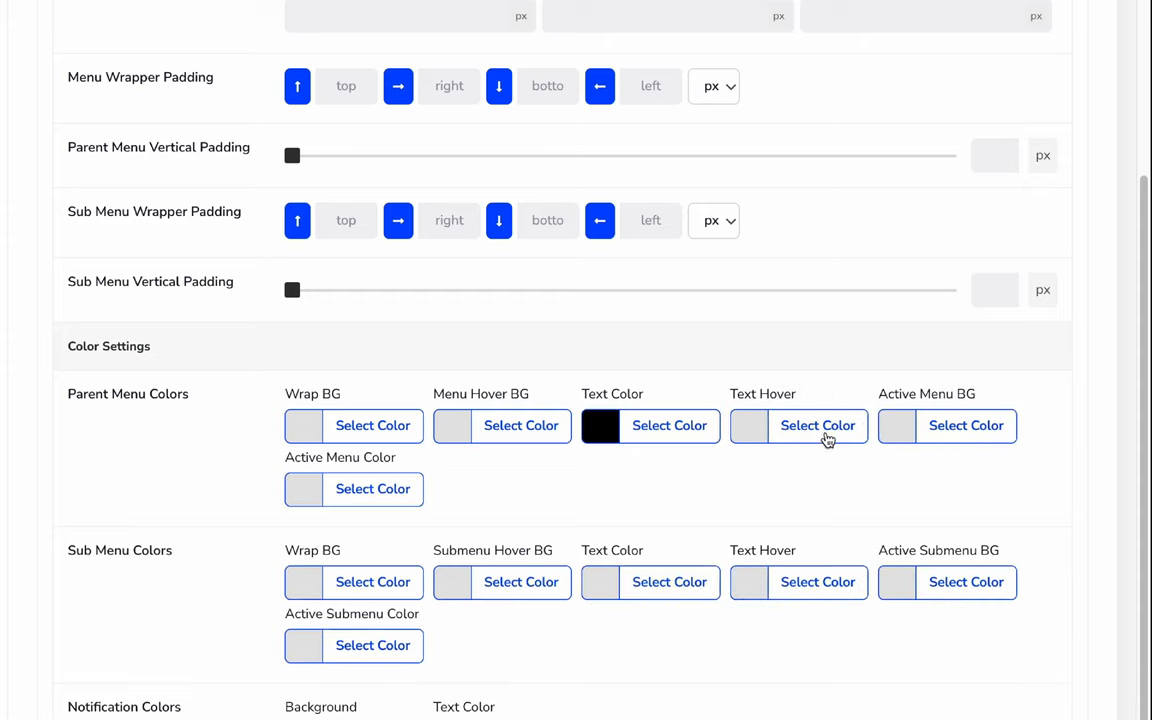
left_click(817, 425)
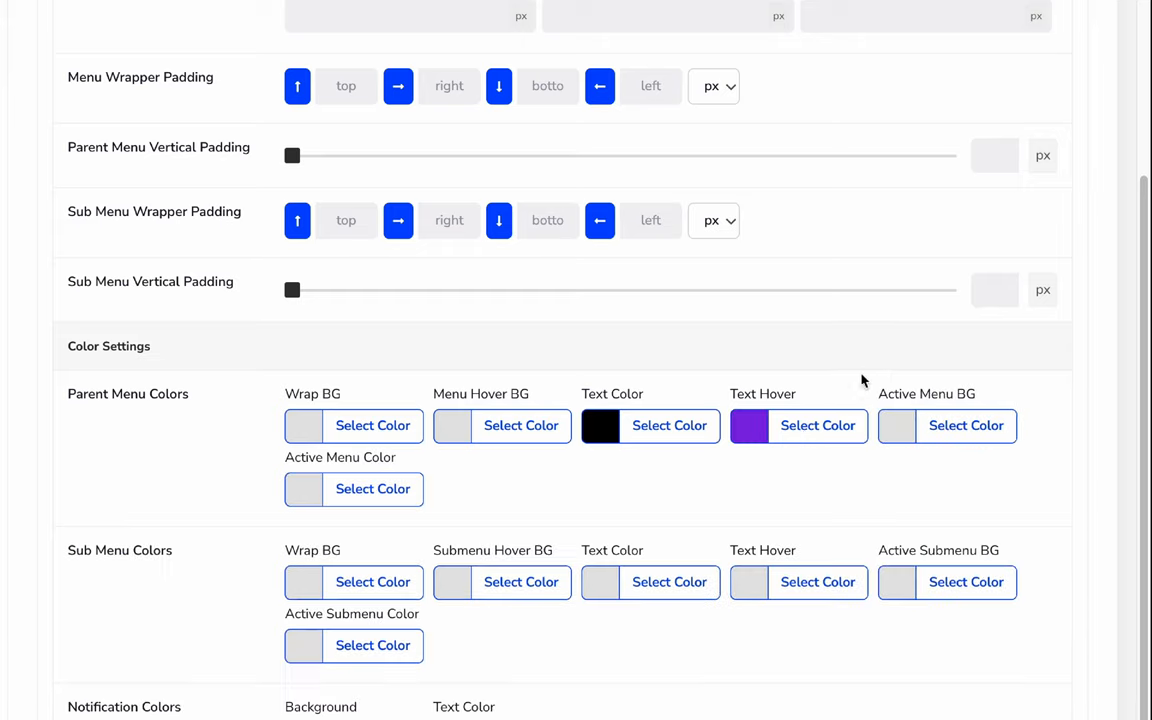
scroll("down", 3)
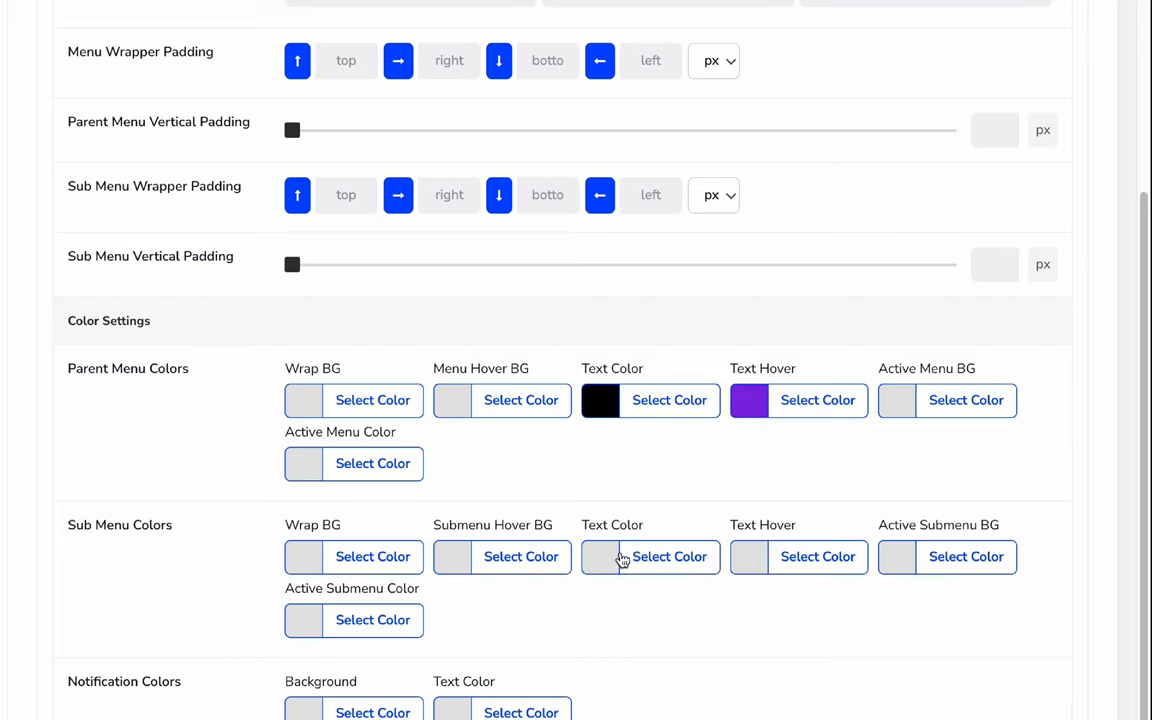
left_click(669, 556)
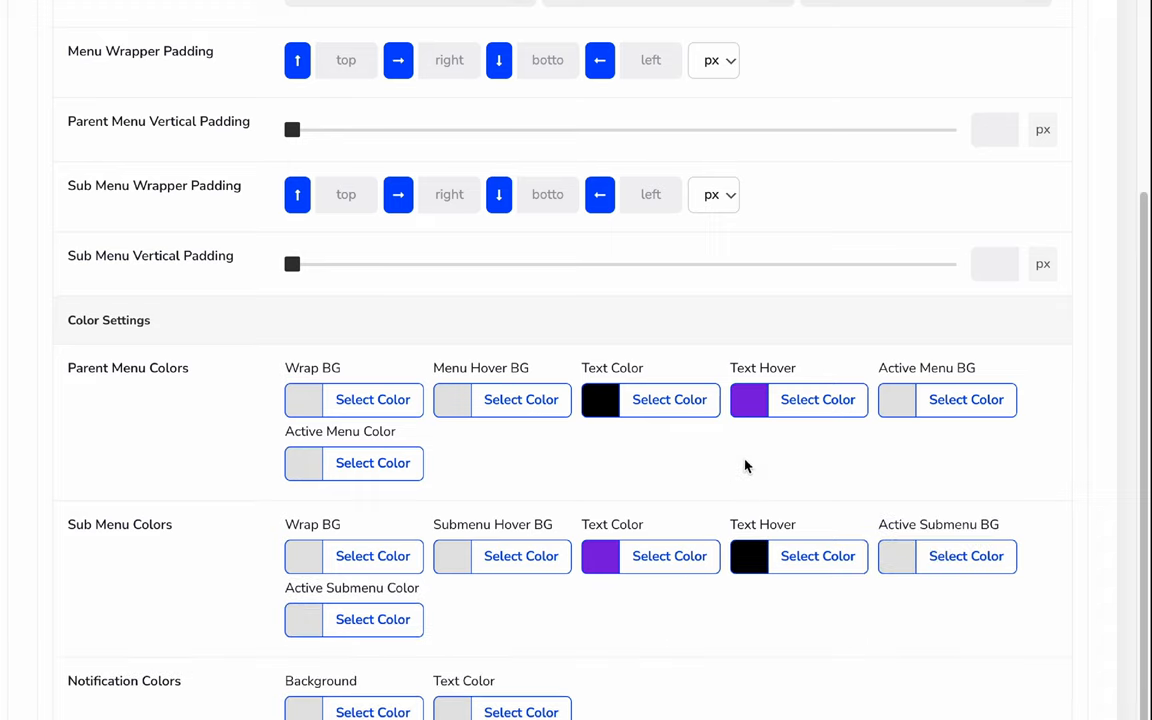
scroll("down", 3)
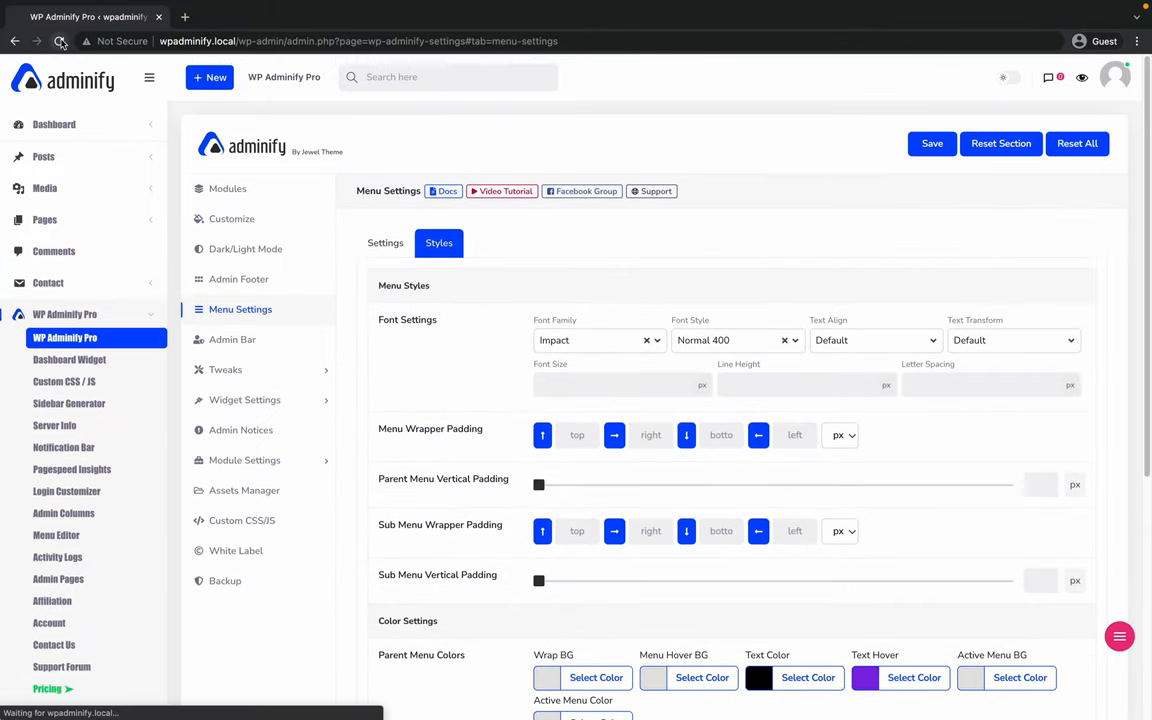
- Reload the admin page to check the Impact font and black/purple menu colours
left_click(385, 242)
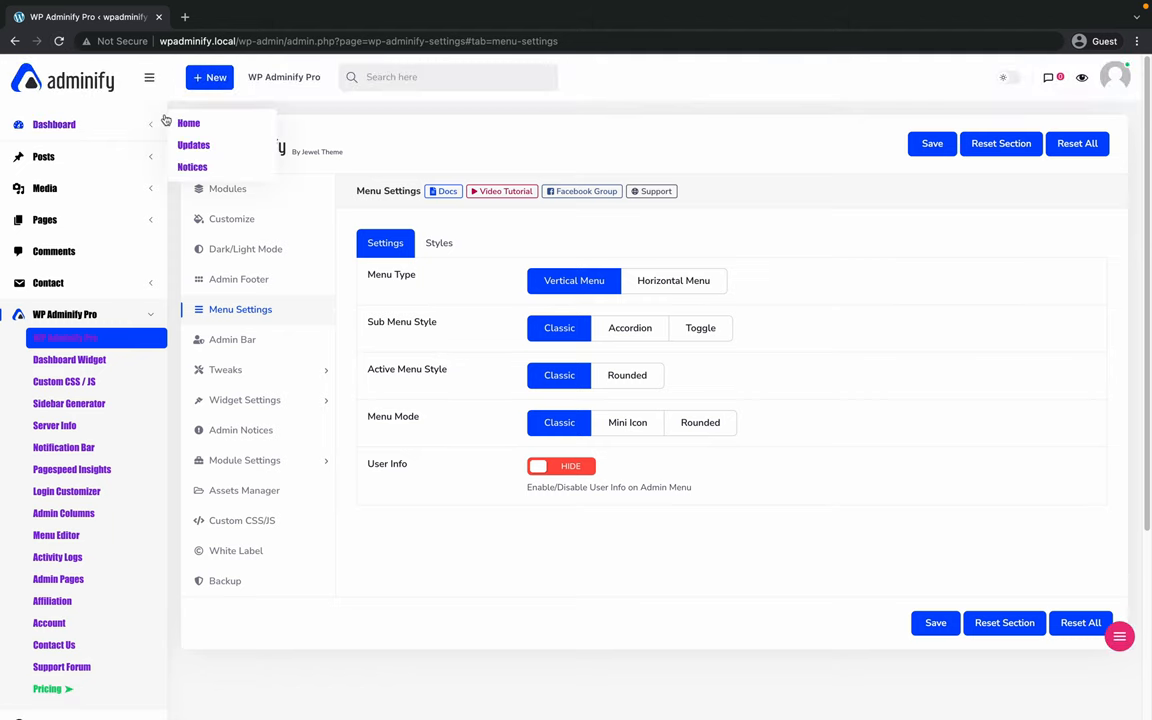
mouse_move(89, 128)
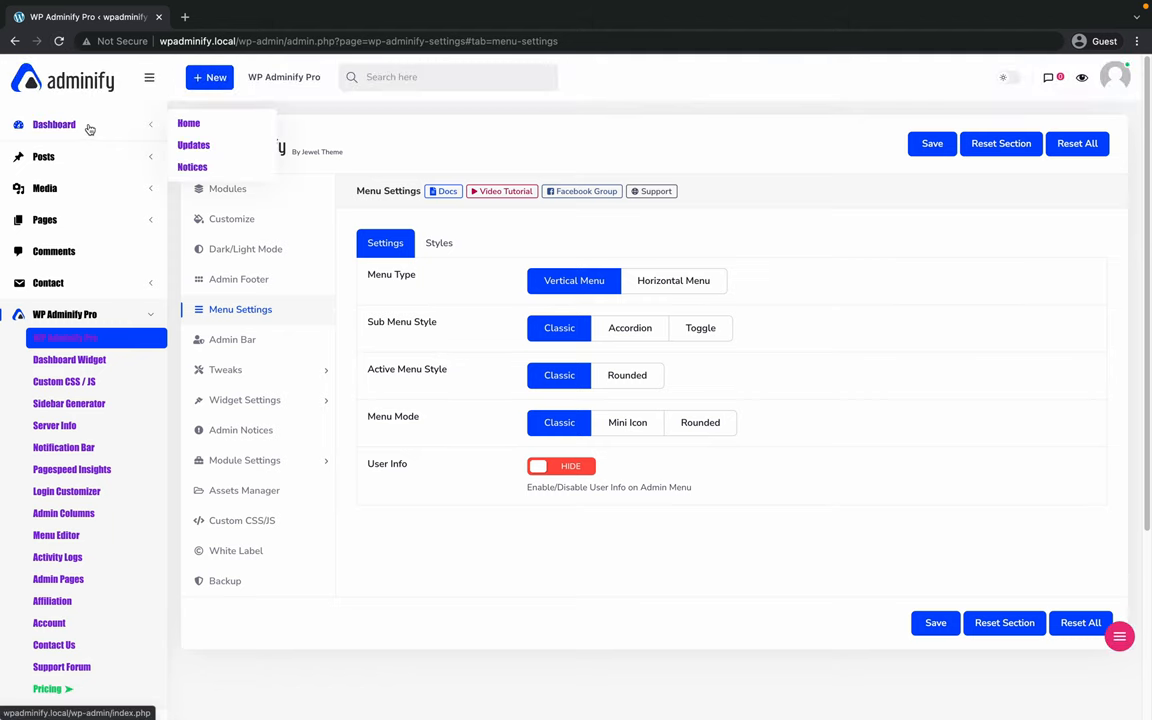
left_click(438, 242)
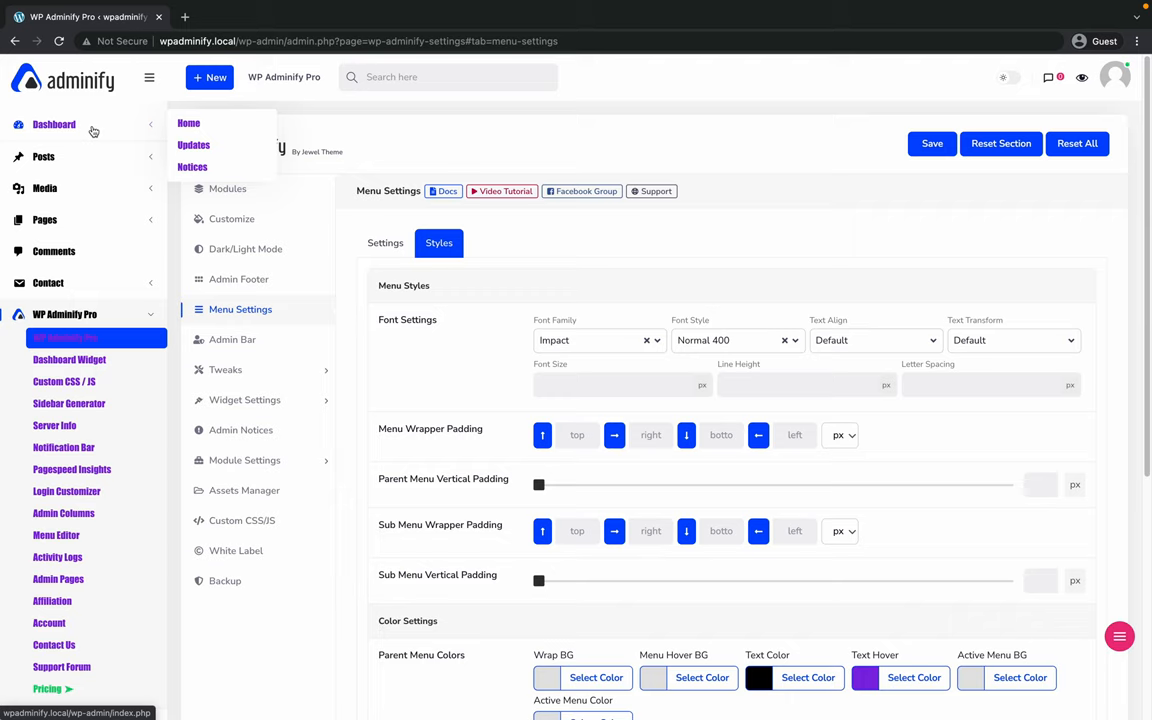
mouse_move(56, 132)
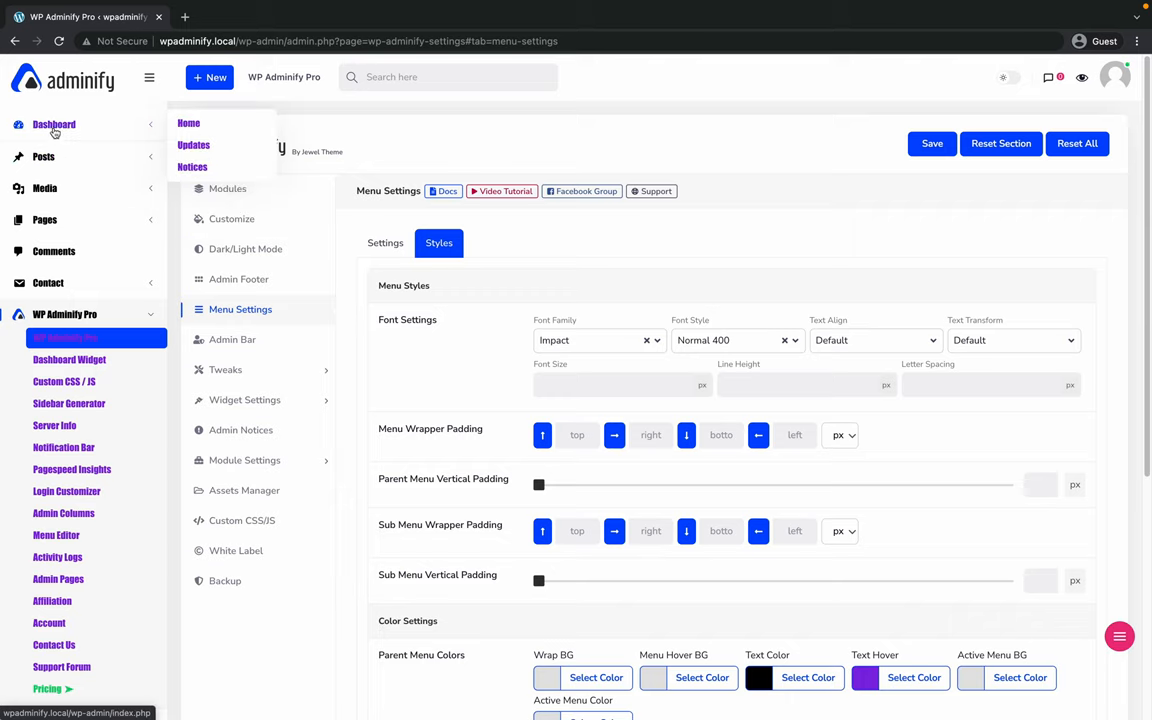